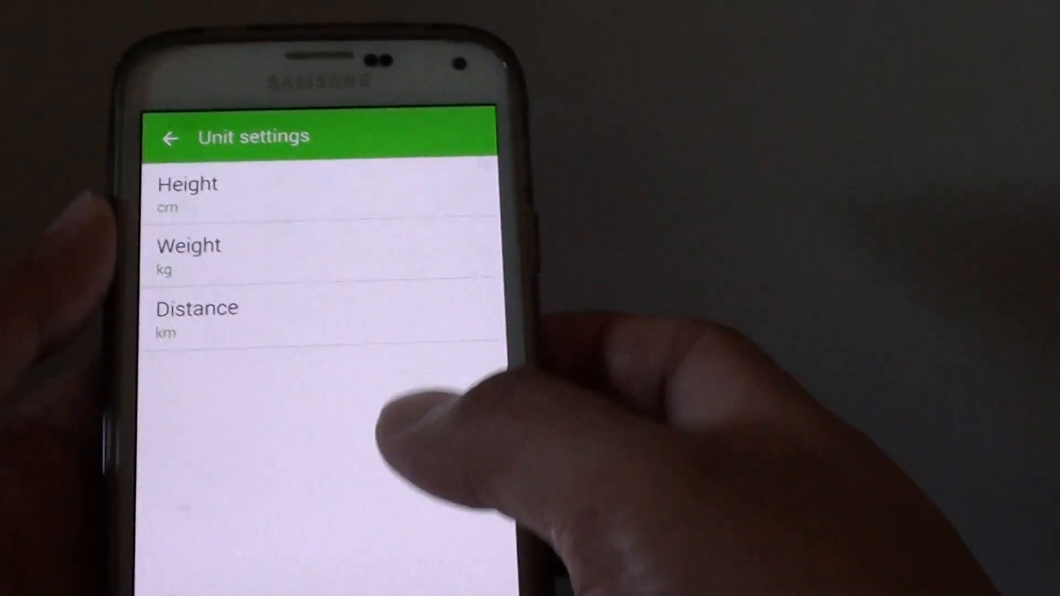
# Back out of Unit settings and S Health settings to reach the phone's home screen
pyautogui.click(169, 139)
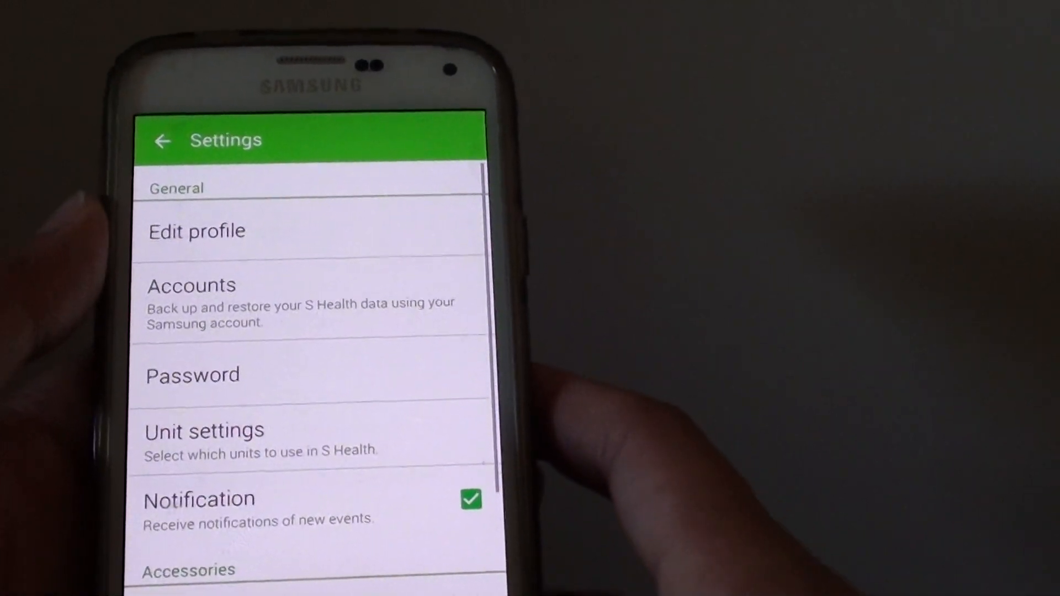
pyautogui.click(162, 140)
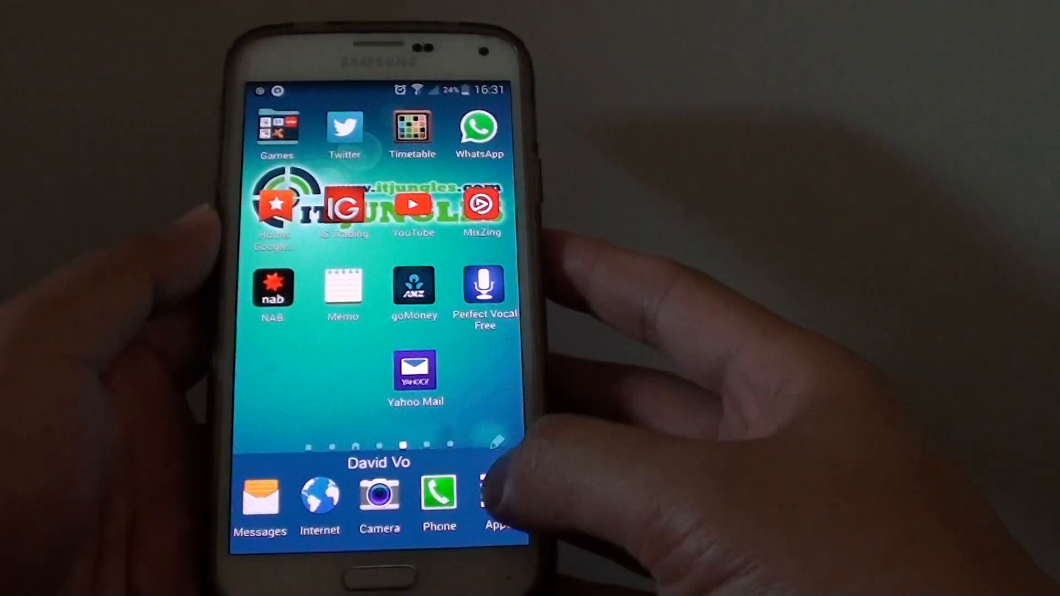
# Launch S Health and reach its Settings page via the overflow menu
pyautogui.click(501, 497)
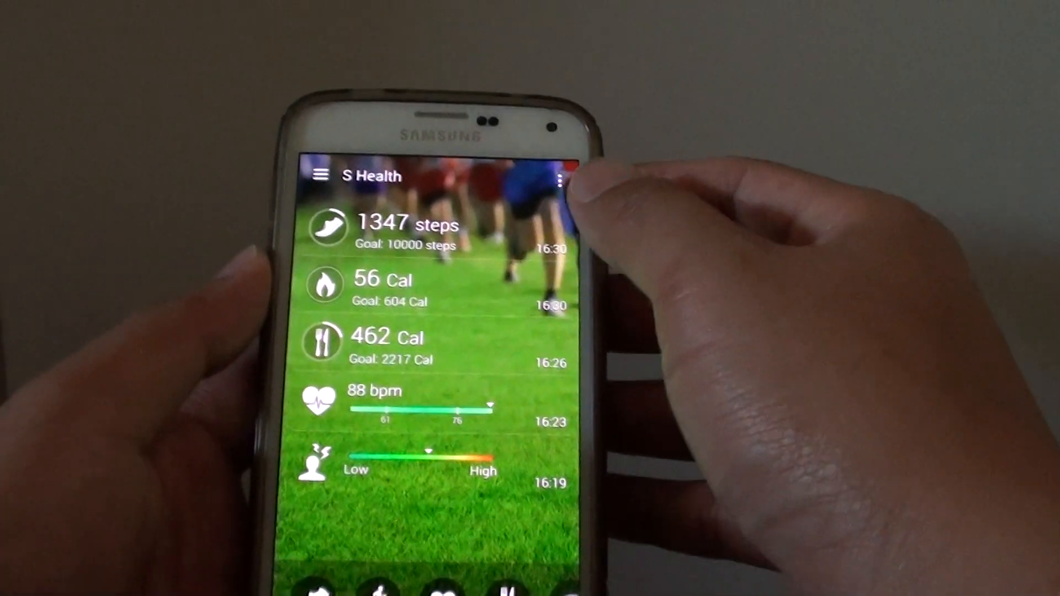
pyautogui.click(560, 177)
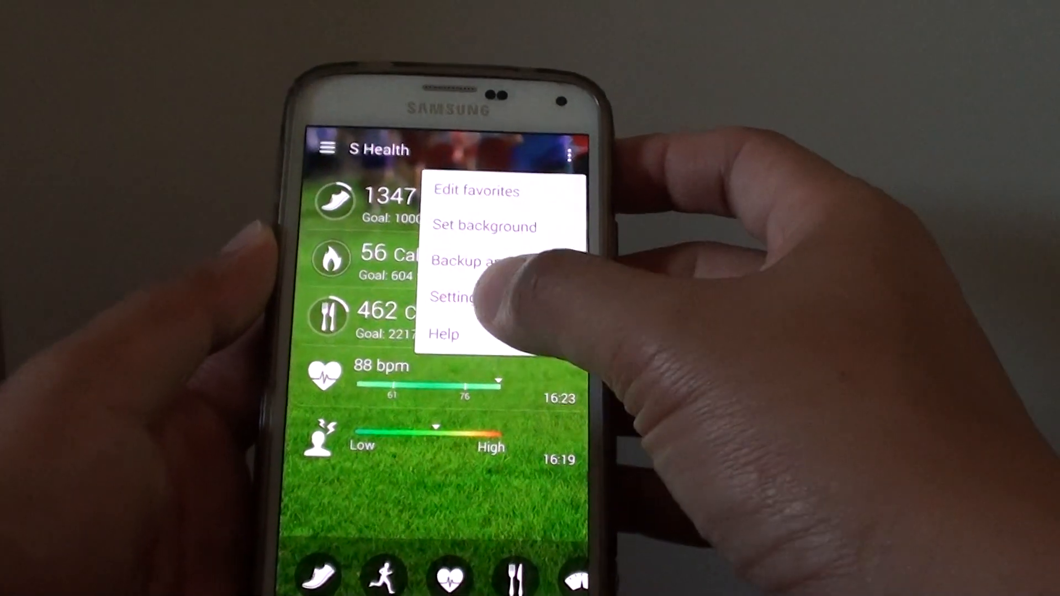
pyautogui.click(454, 298)
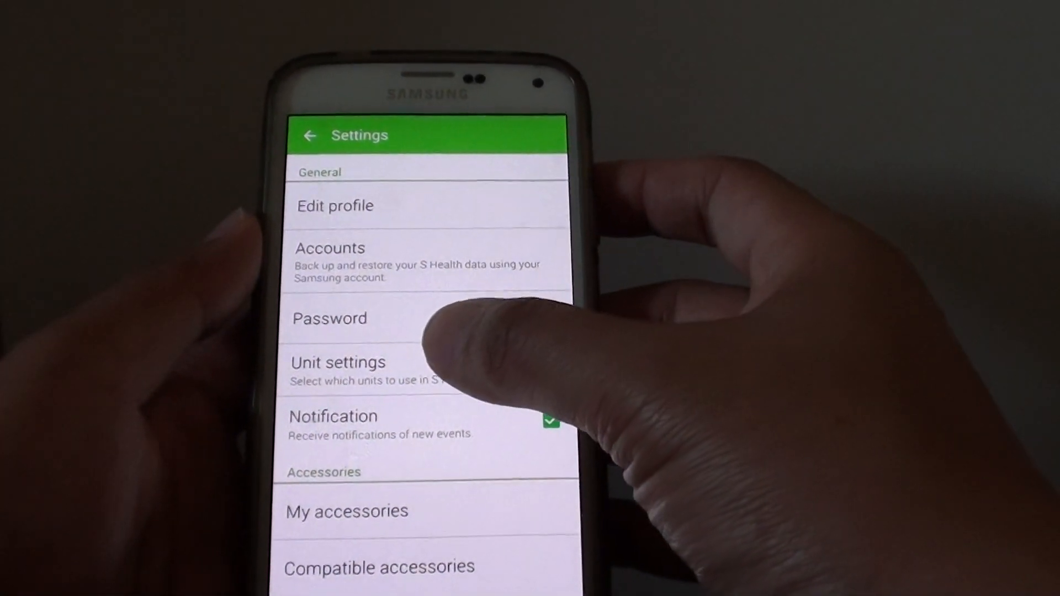
pyautogui.click(338, 363)
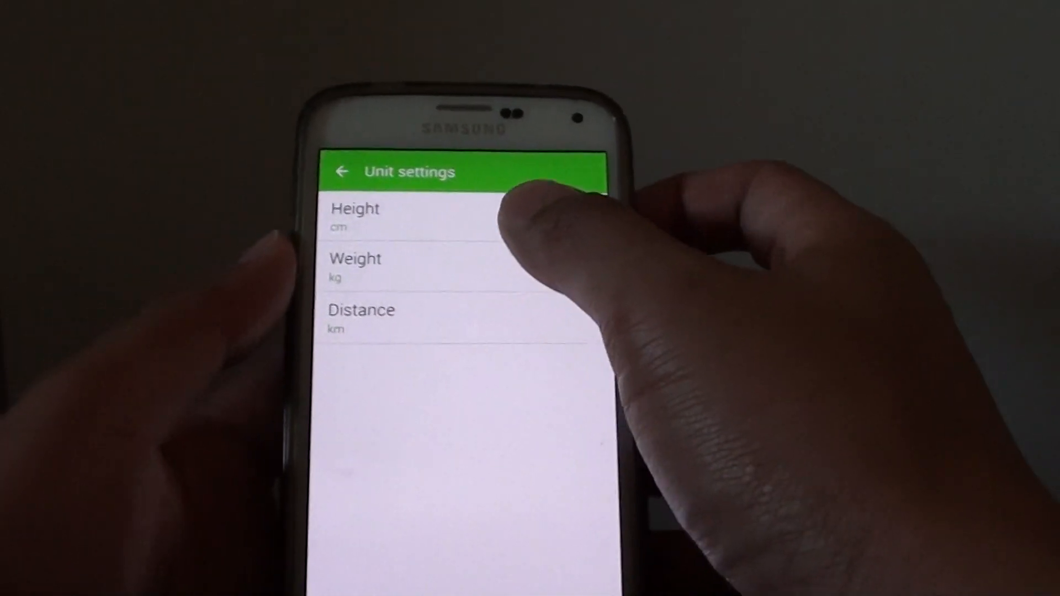
pyautogui.click(354, 216)
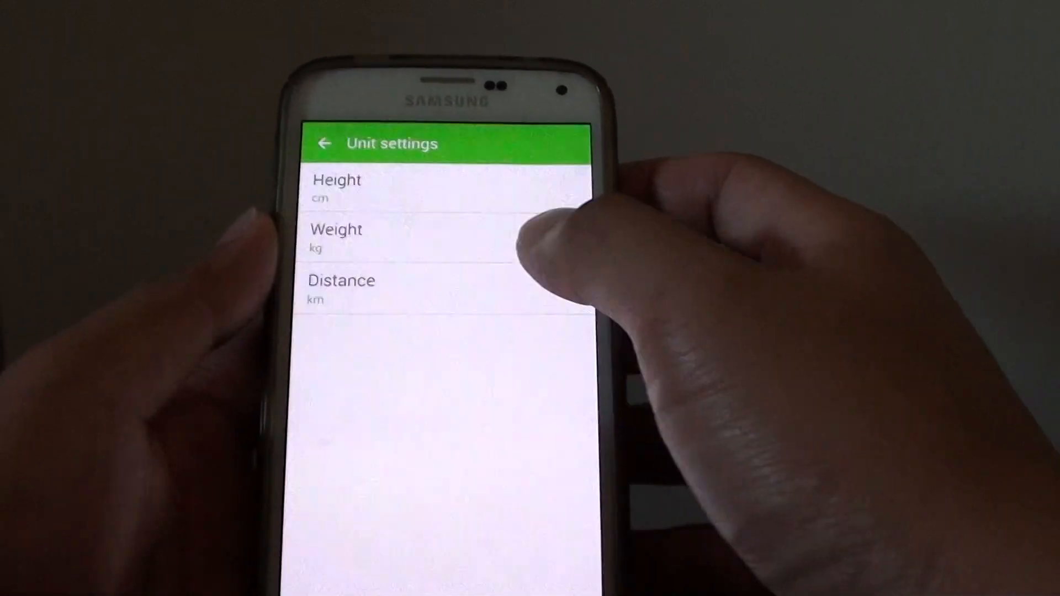
pyautogui.click(336, 236)
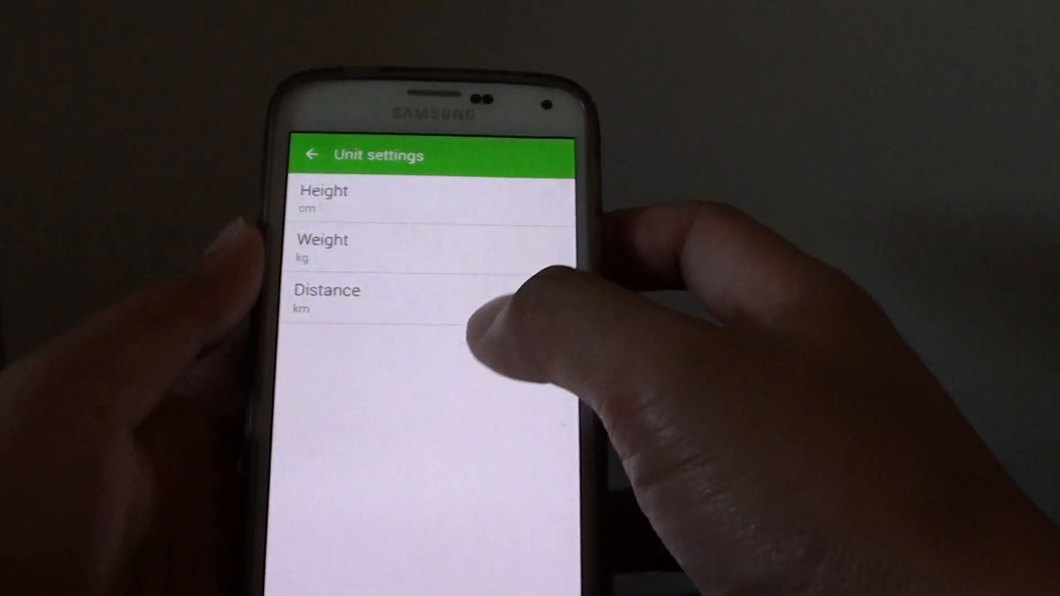
pyautogui.click(327, 290)
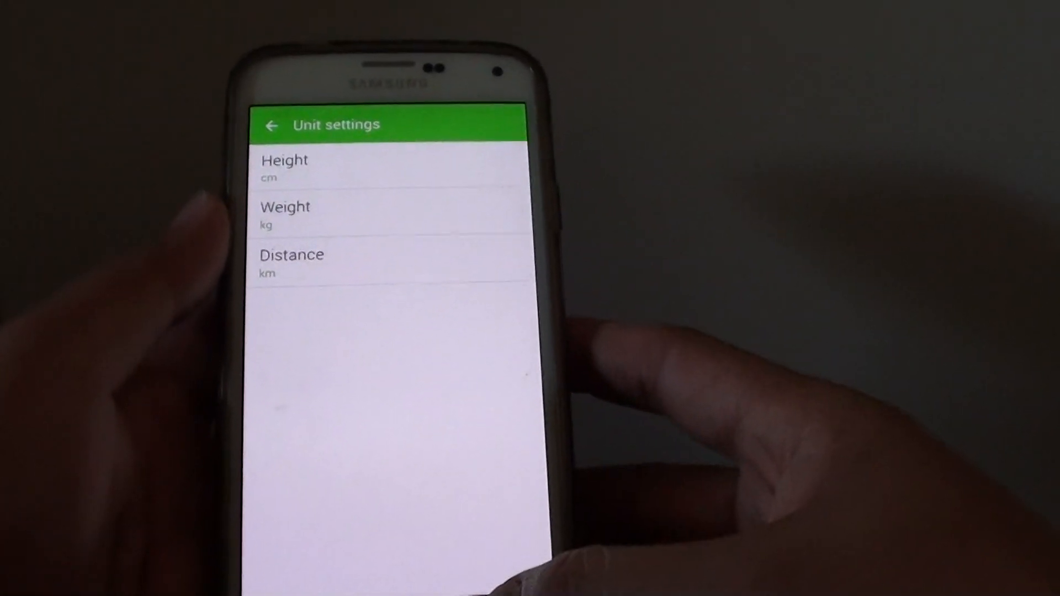
pyautogui.click(271, 125)
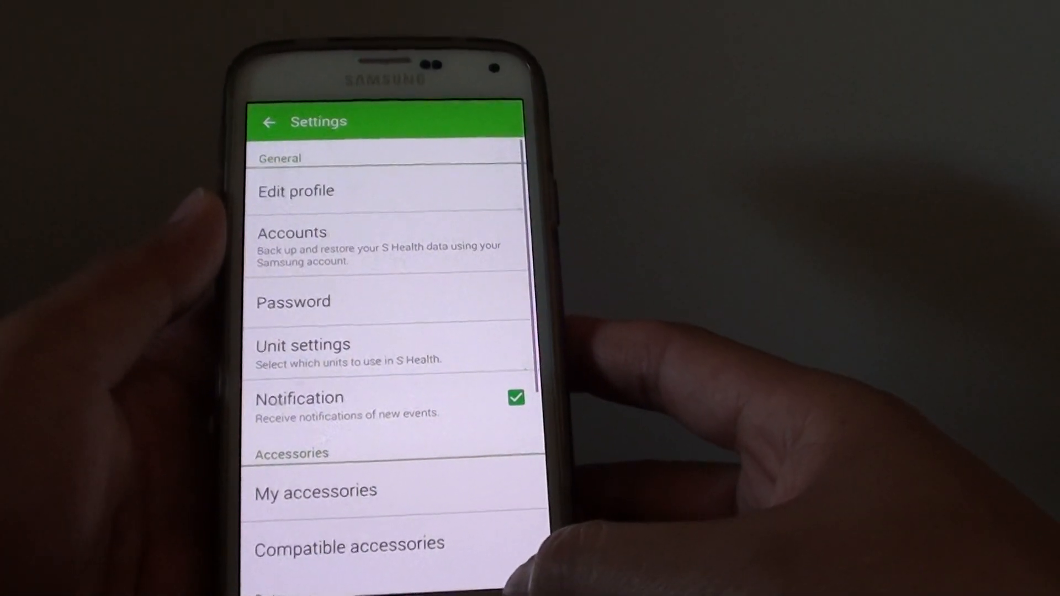